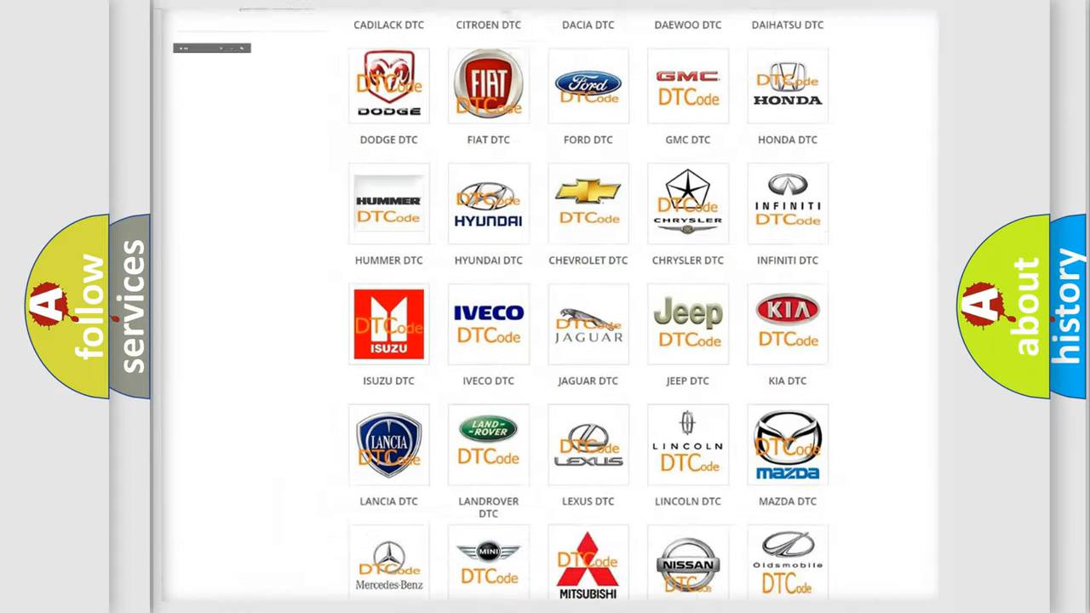
Step: Show the Jeep DTC page on airbagreset.sk and browse its list of trouble codes
{"action": "scroll", "scroll_direction": "up", "scroll_amount": 3}
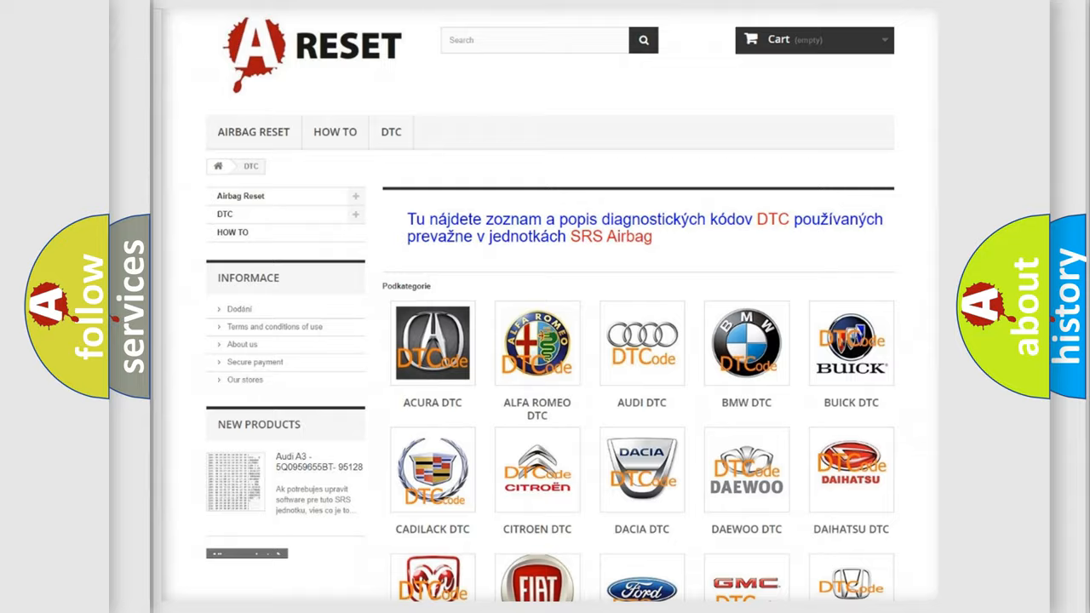
{"action": "scroll", "scroll_direction": "down", "scroll_amount": 3}
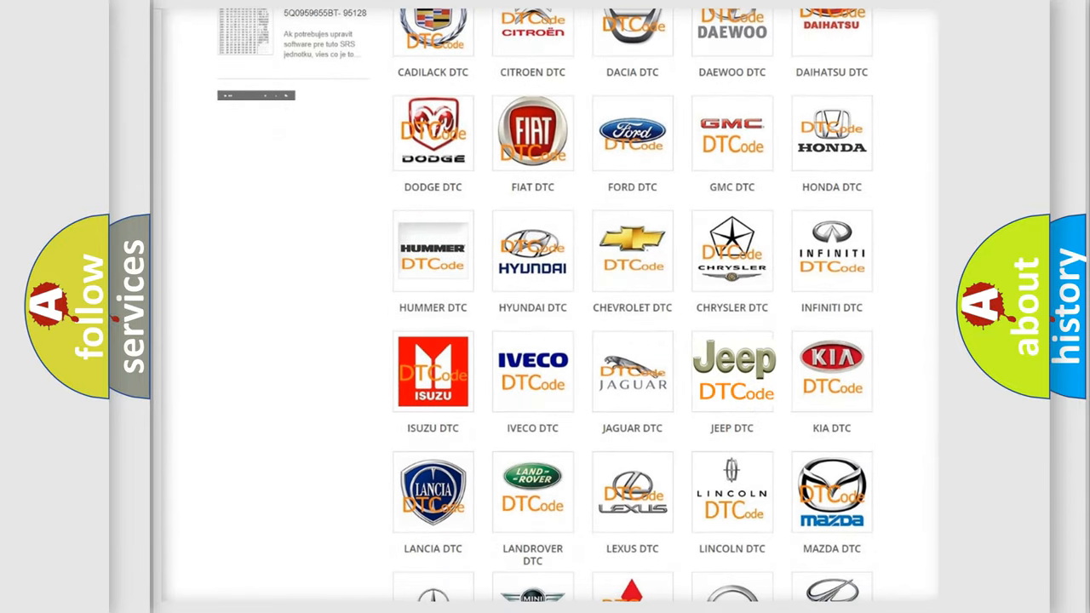
{"action": "left_click", "coordinate": [733, 371]}
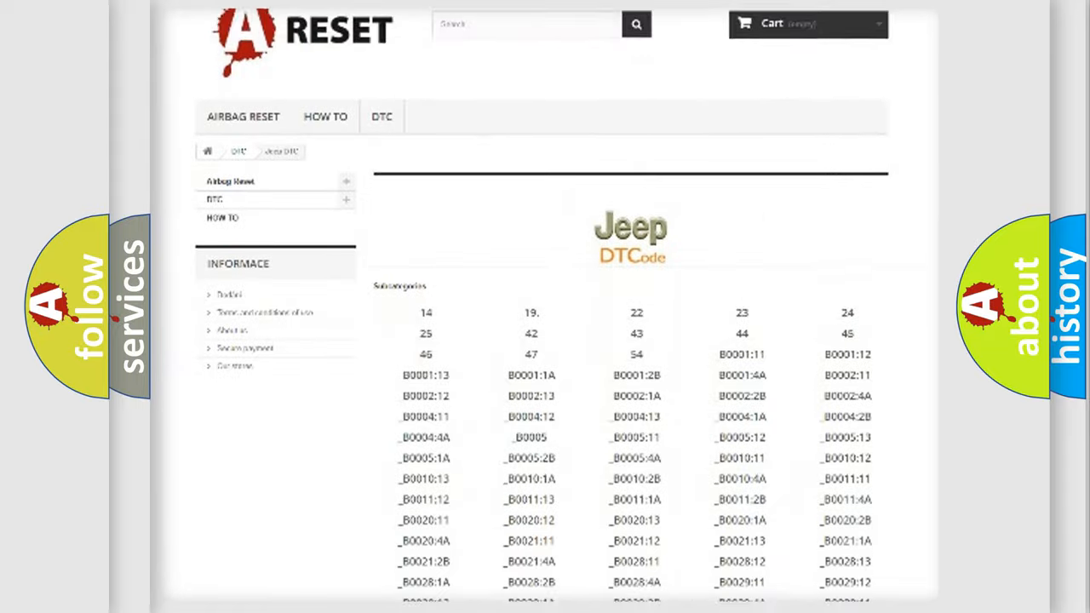
{"action": "scroll", "scroll_direction": "down", "scroll_amount": 3}
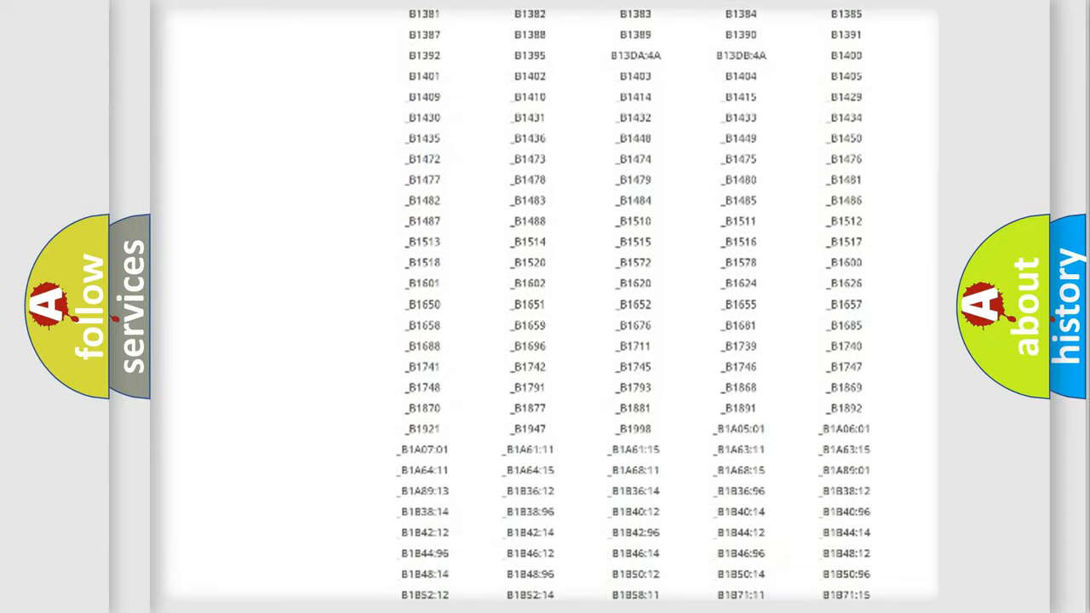
{"action": "scroll", "scroll_direction": "up", "scroll_amount": 3}
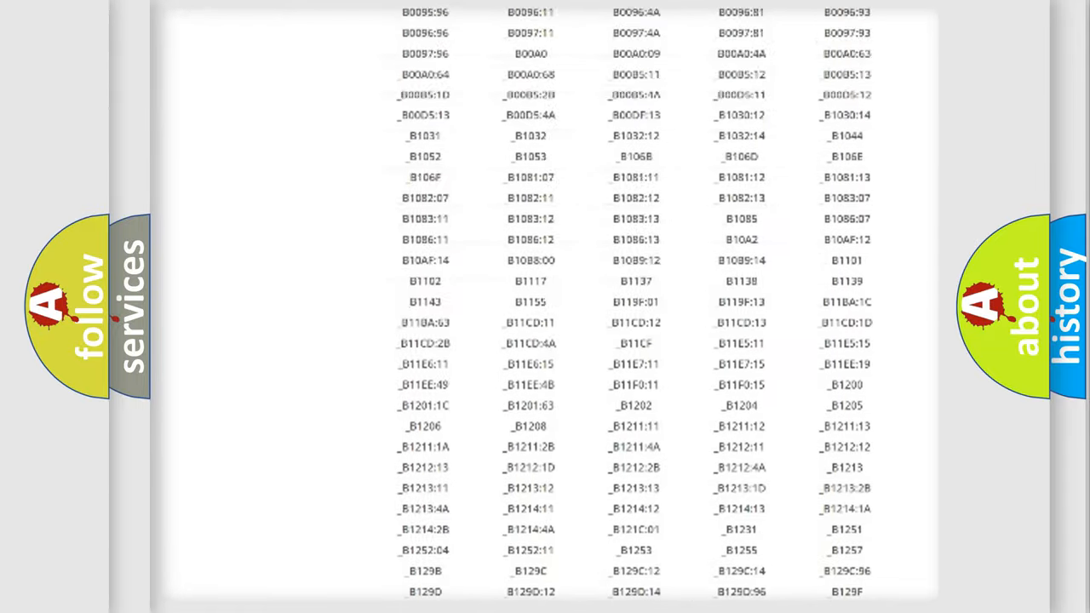
{"action": "scroll", "scroll_direction": "up", "scroll_amount": 3}
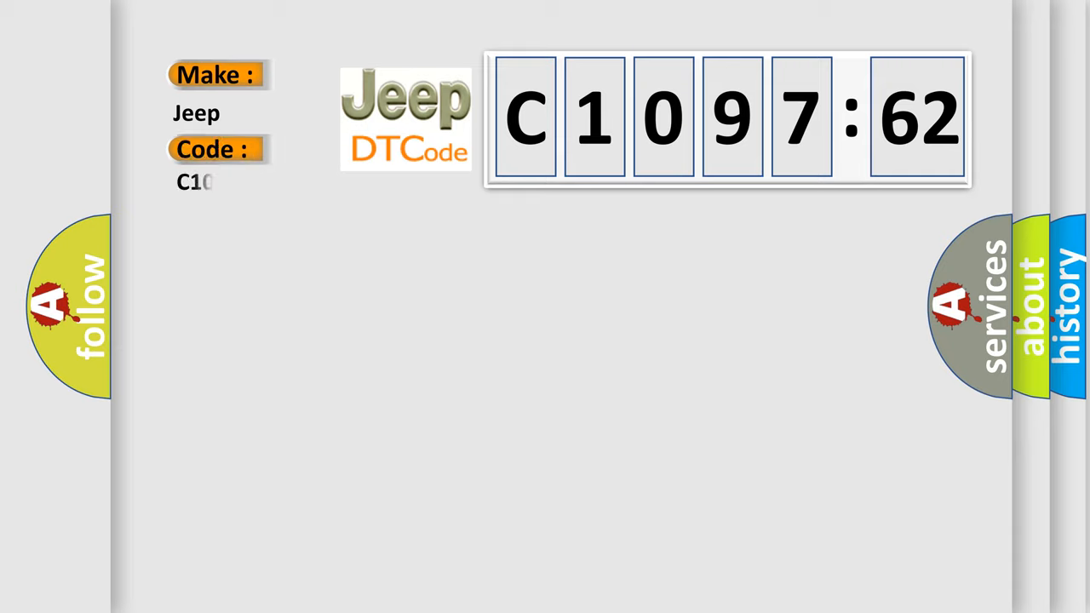
Step: Complete the Code field to read C109762, matching the displayed C1097:62 with Make: Jeep
{"action": "type", "text": "09762"}
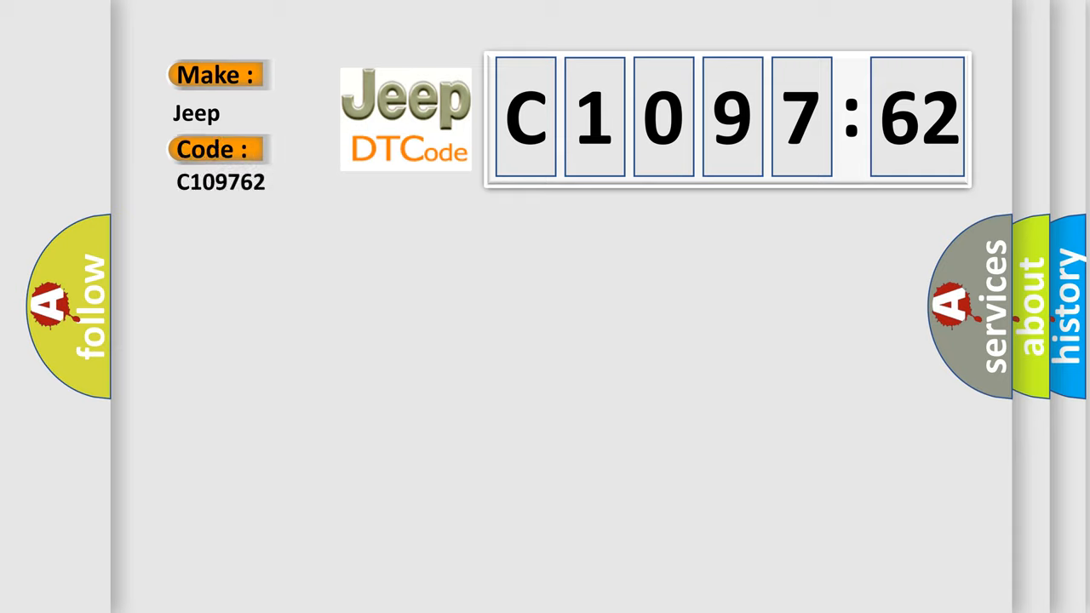